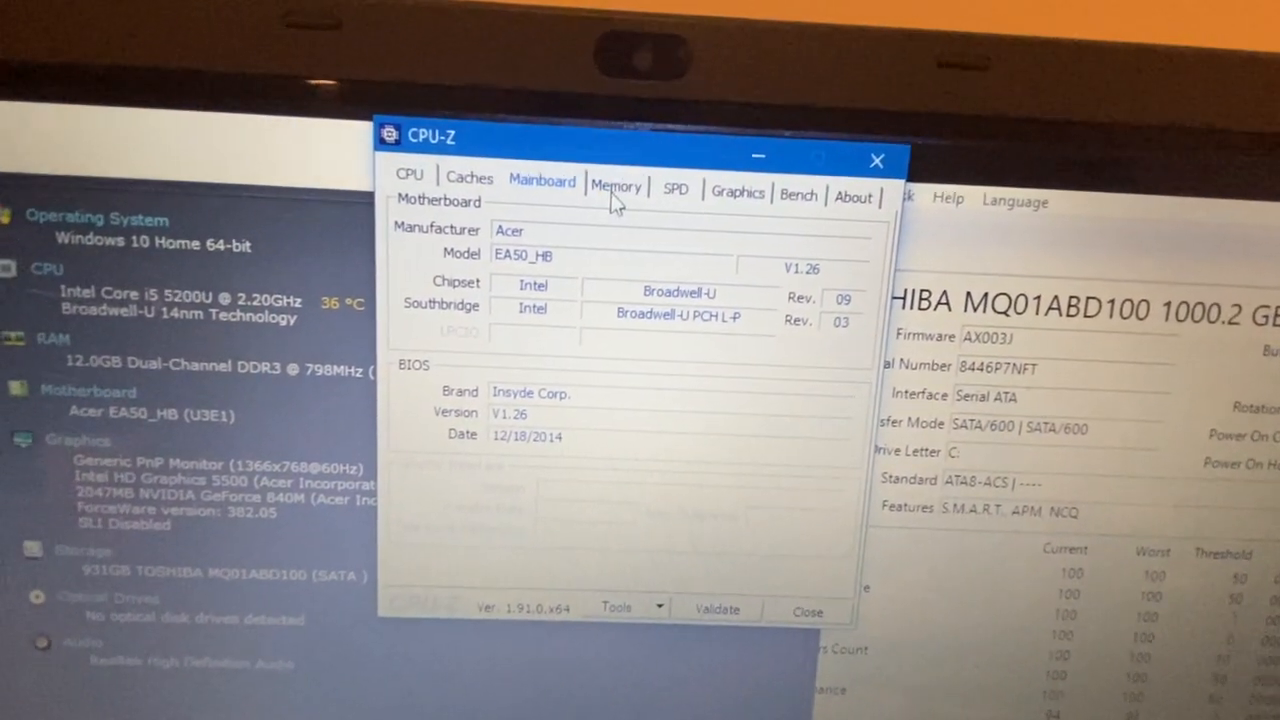
Step: Show the memory details: 12 GBytes dual-channel DDR3 at about 798 MHz
{"action": "left_click", "coordinate": [616, 186]}
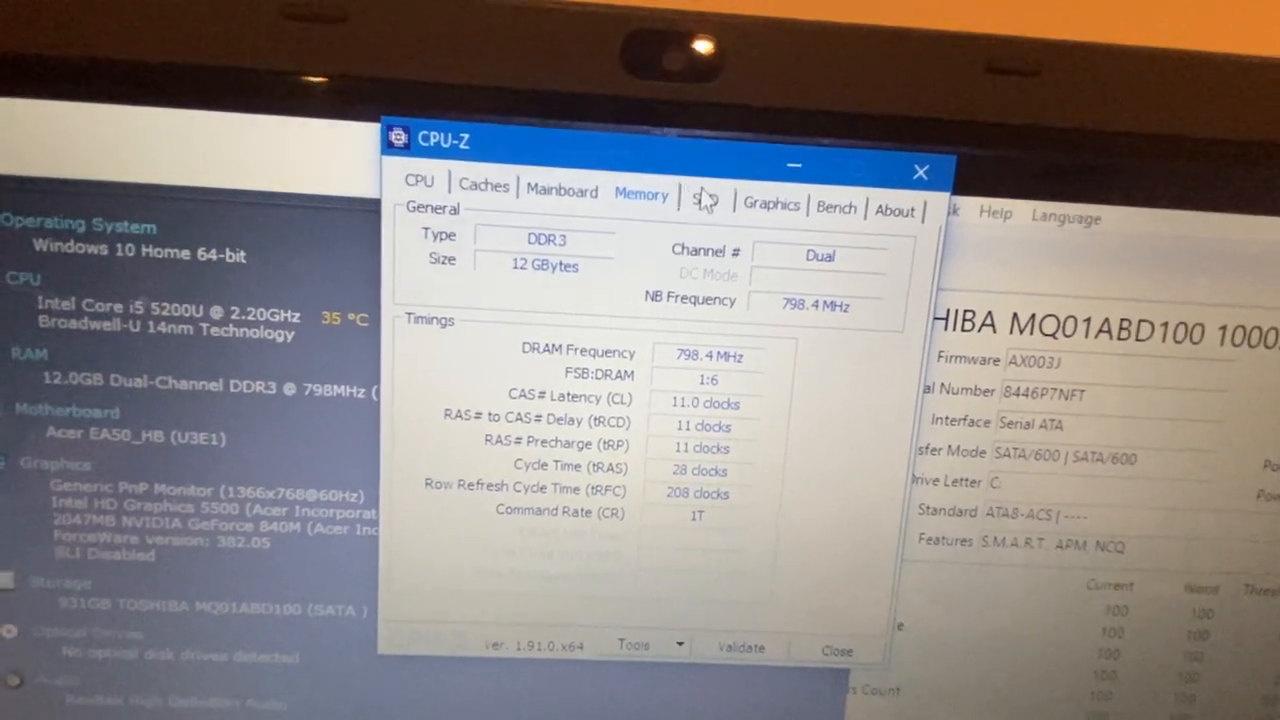
Step: Show the SPD data for Slot #2: a 4 GBytes single-rank Samsung DDR3 module
{"action": "left_click", "coordinate": [704, 206]}
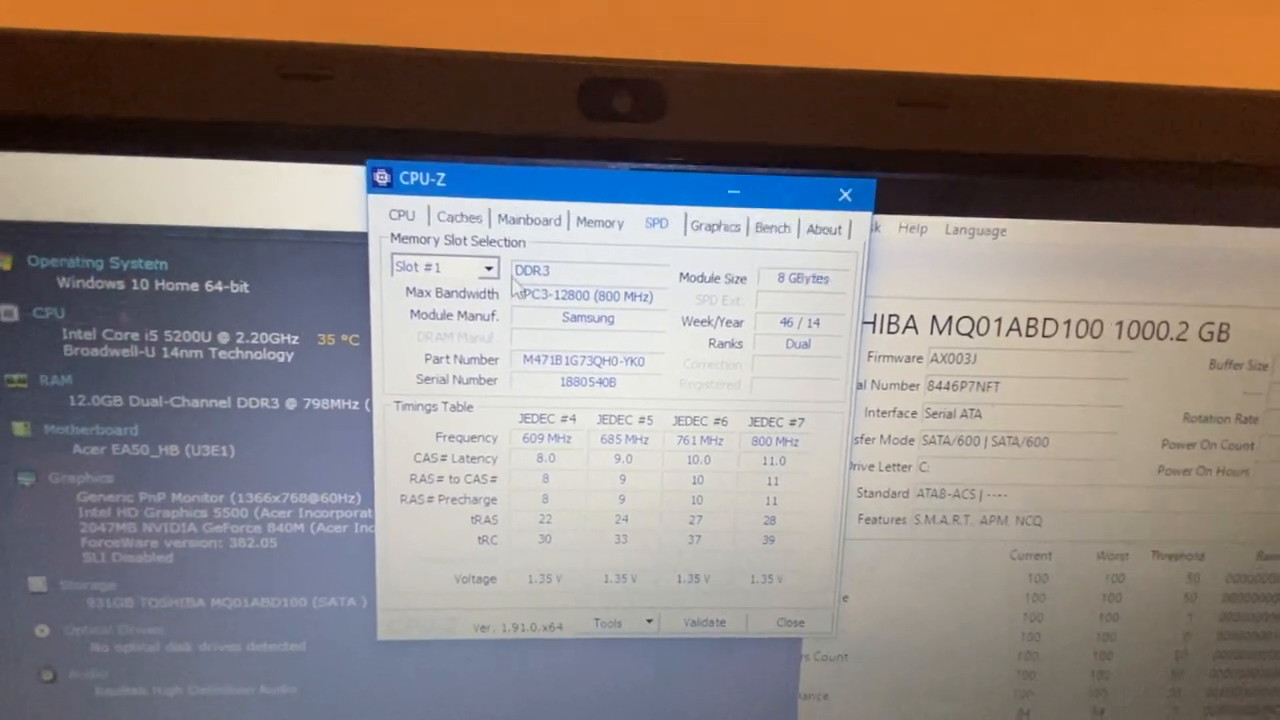
{"action": "left_click", "coordinate": [488, 276]}
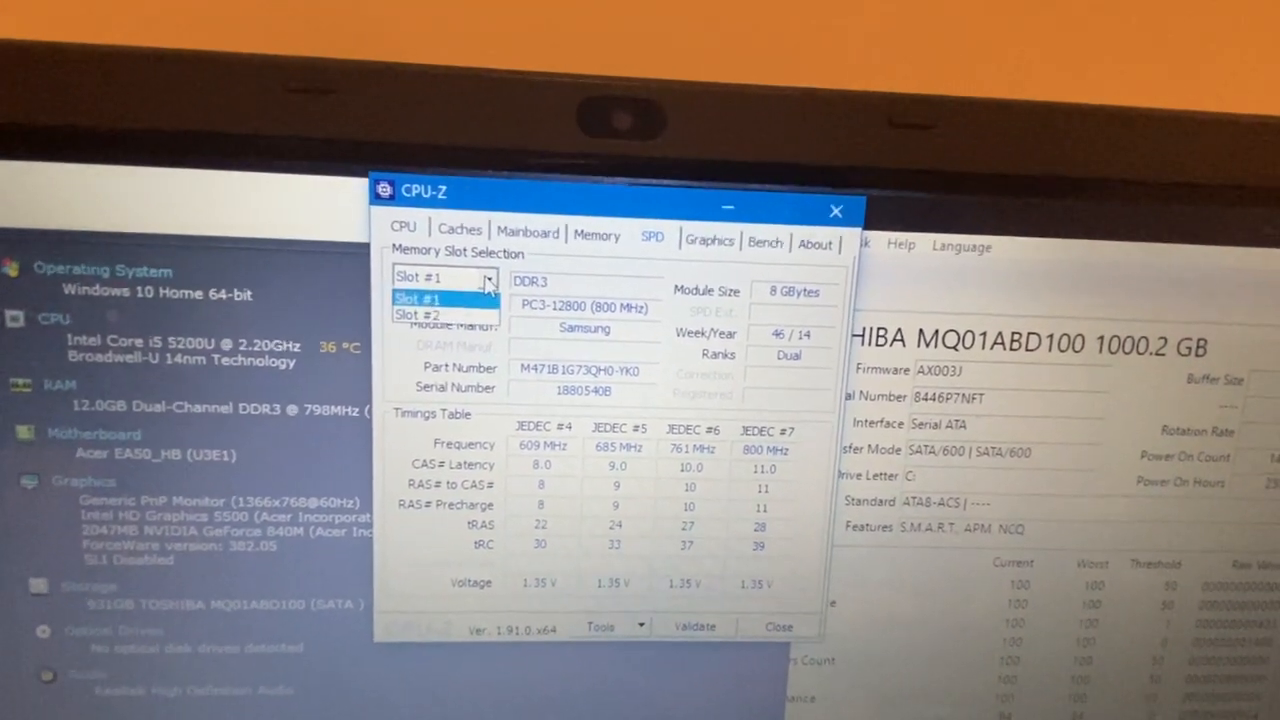
{"action": "left_click", "coordinate": [416, 314]}
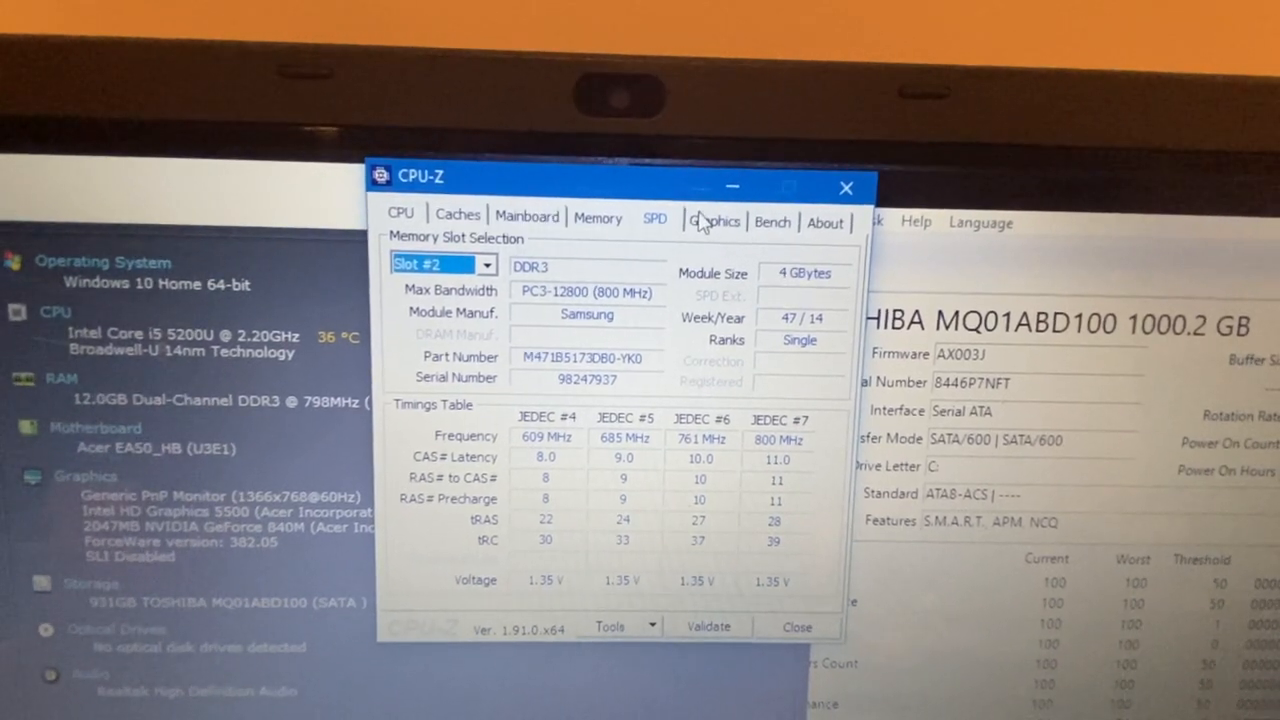
Step: Show the graphics details for the Intel HD Graphics 5500 GPU
{"action": "left_click", "coordinate": [716, 220]}
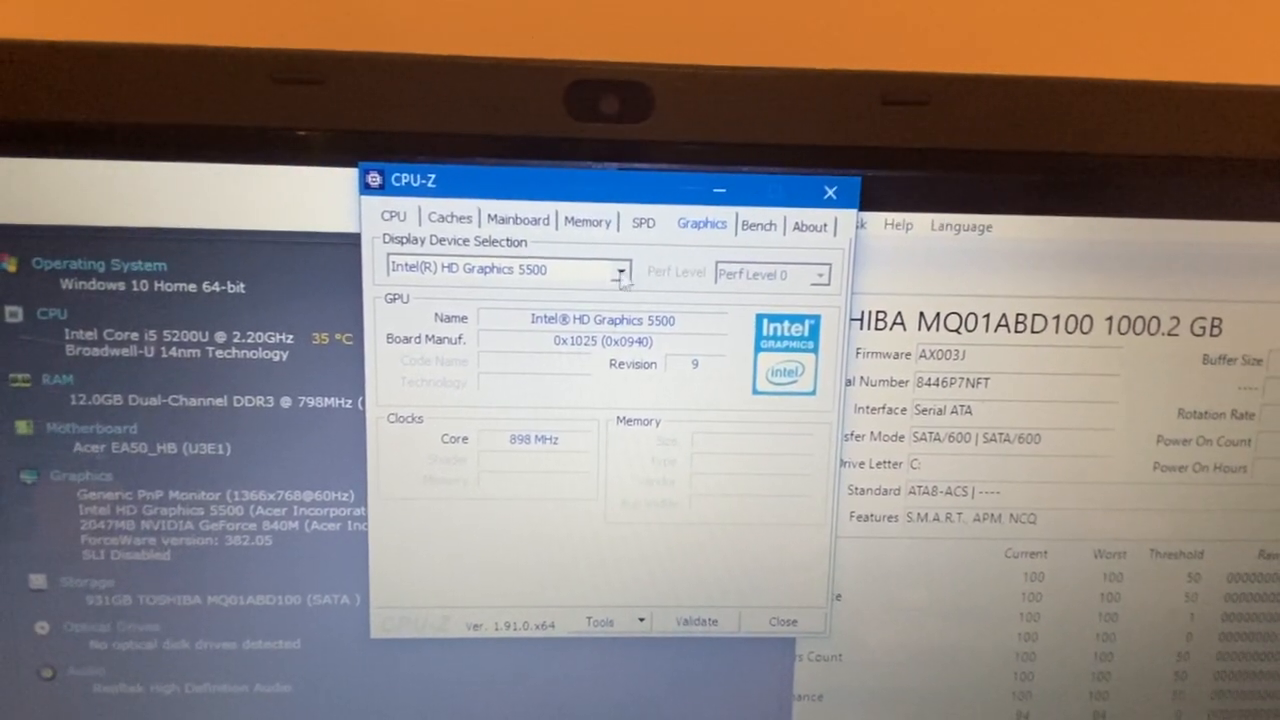
{"action": "left_click", "coordinate": [620, 272]}
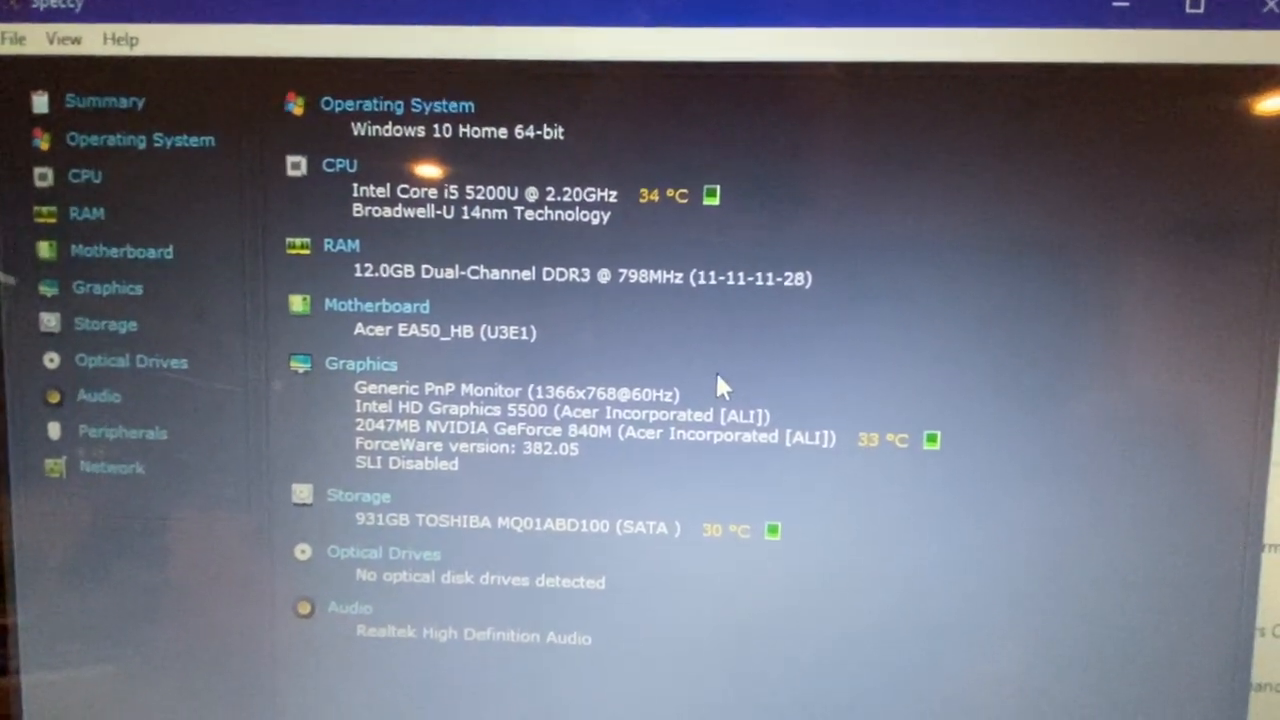
Step: Scroll through Speccy's summary: Windows 10 Home, Core i5 5200U, 12 GB RAM, 931 GB Toshiba drive
{"action": "scroll", "scroll_direction": "down", "scroll_amount": 3}
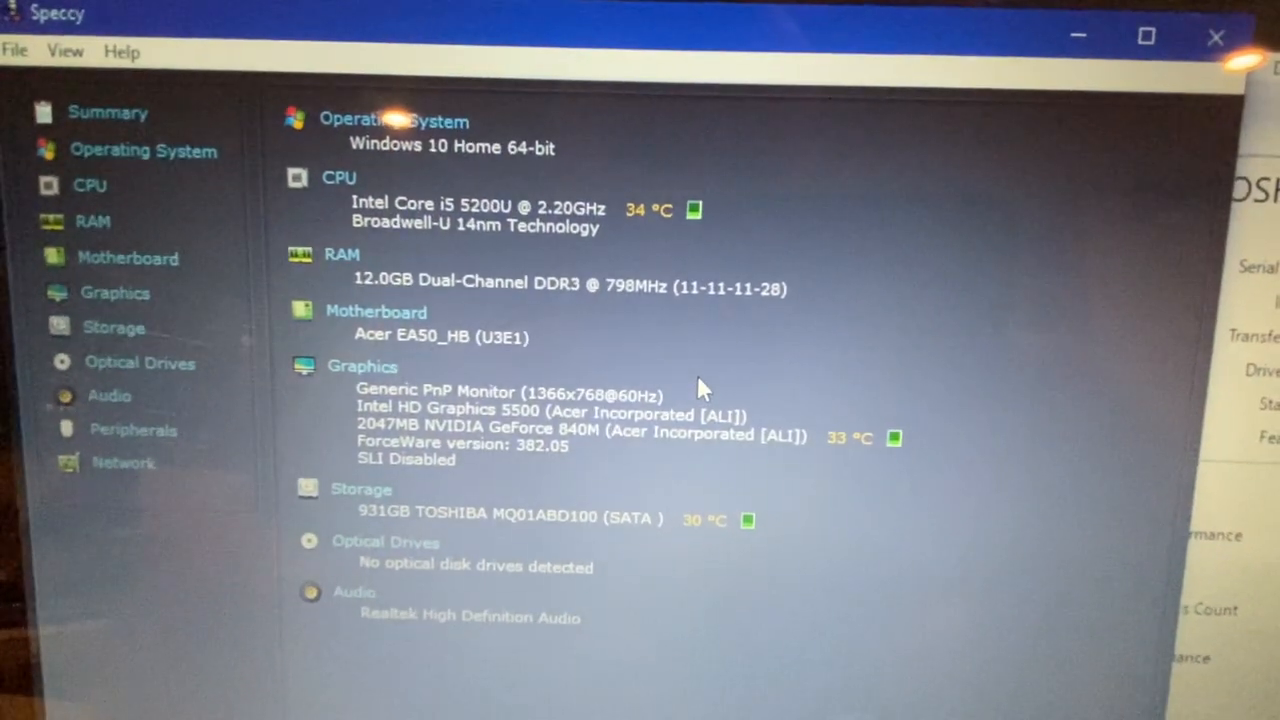
{"action": "scroll", "scroll_direction": "down", "scroll_amount": 3}
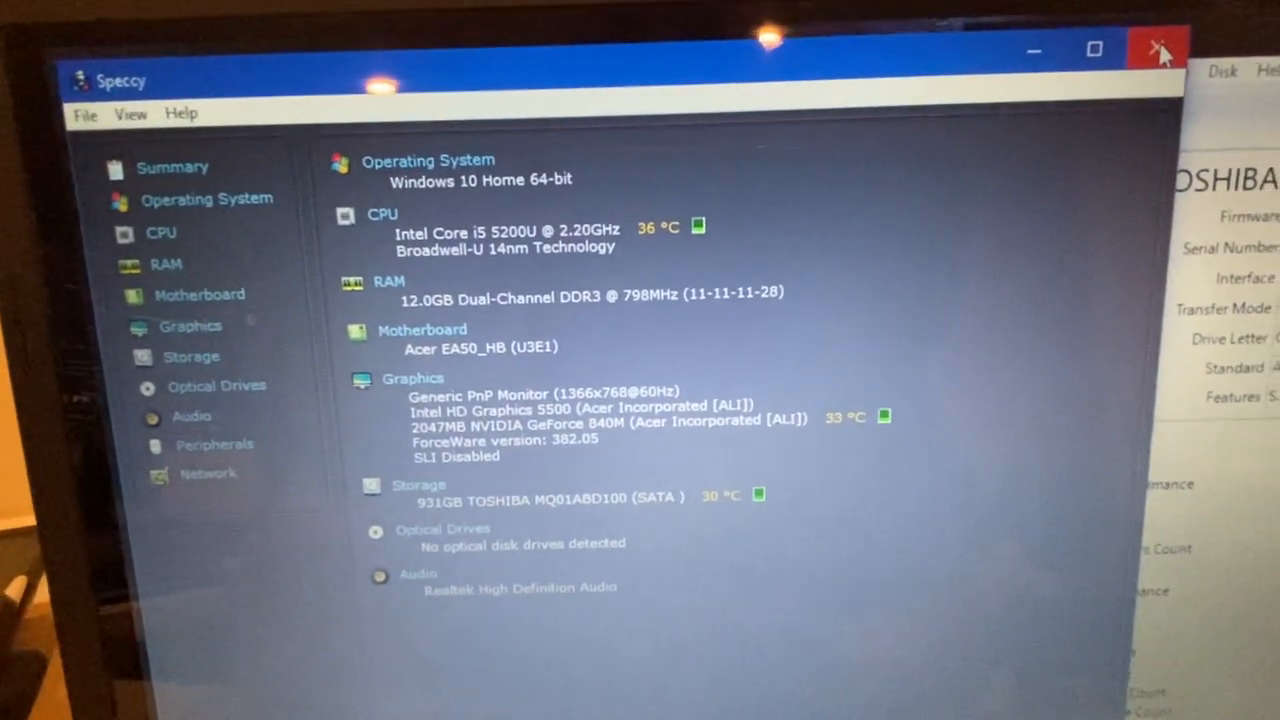
{"action": "left_click", "coordinate": [1156, 48]}
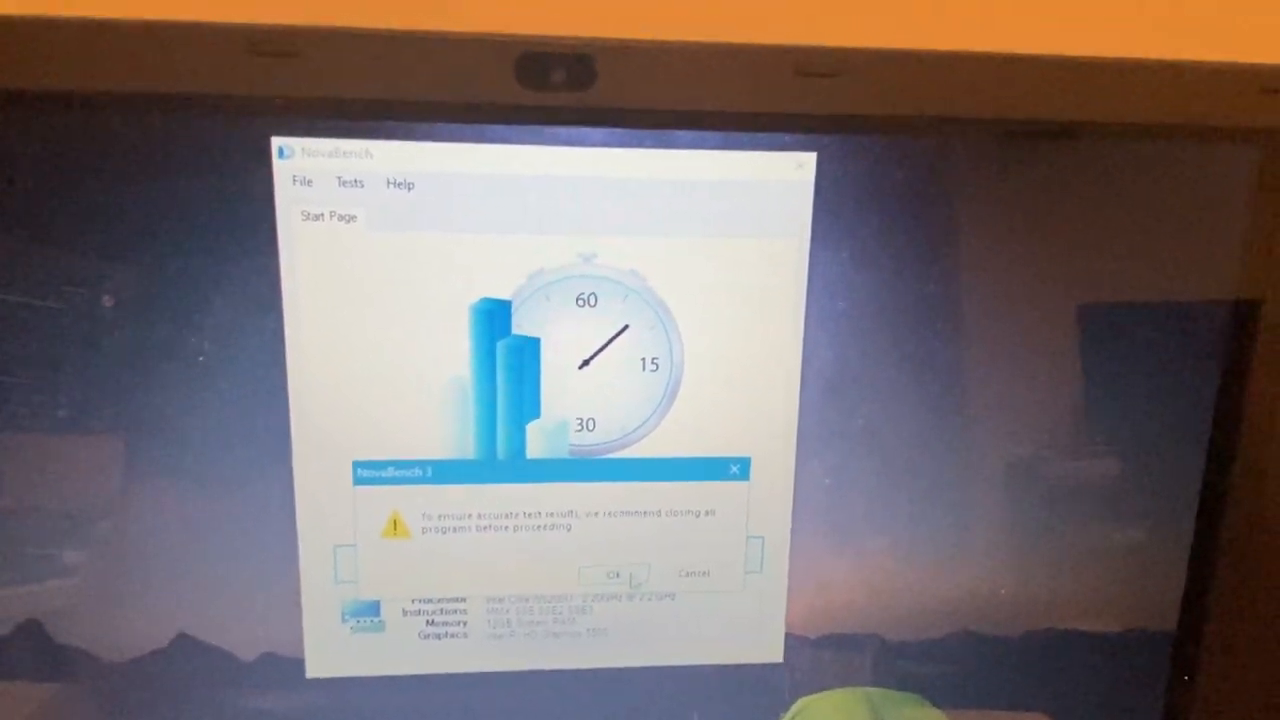
Step: Accept the close-all-programs warning so the NovaBench benchmark proceeds
{"action": "left_click", "coordinate": [616, 572]}
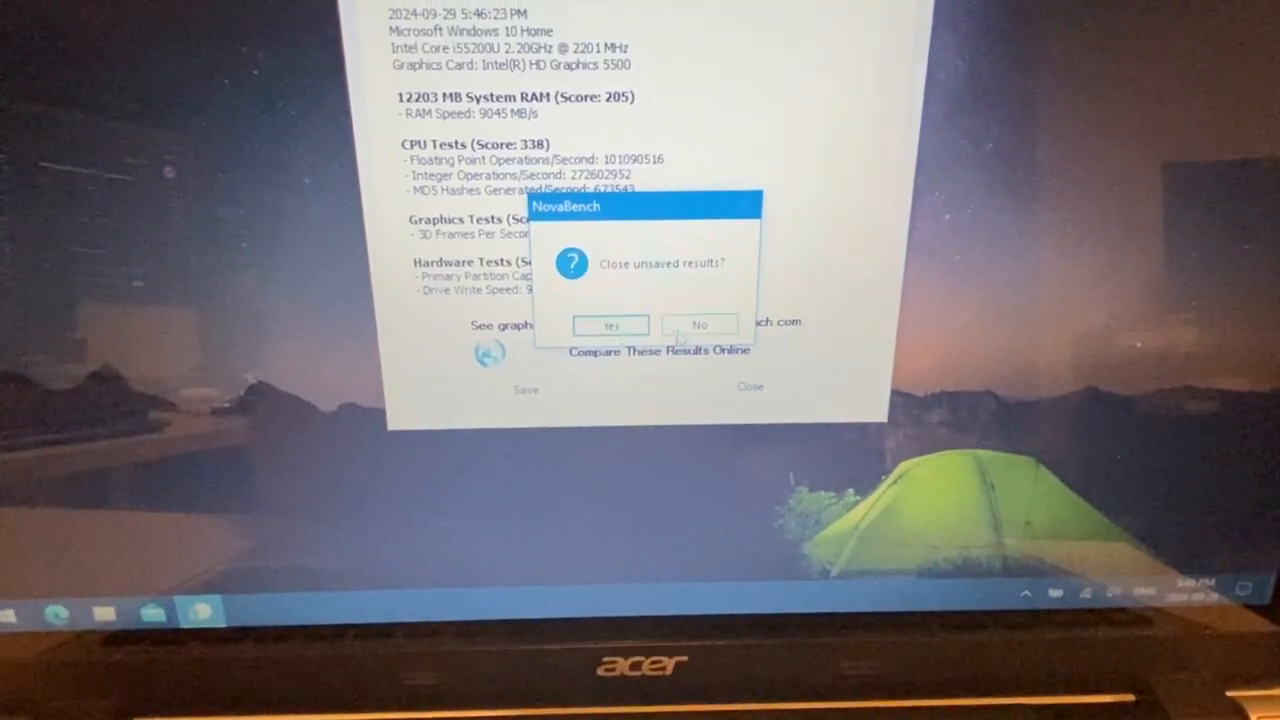
Step: Answer No to 'Close unsaved results?' keeping RAM 205, CPU 338, Graphics 72, Hardware 52 shown
{"action": "left_click", "coordinate": [700, 324]}
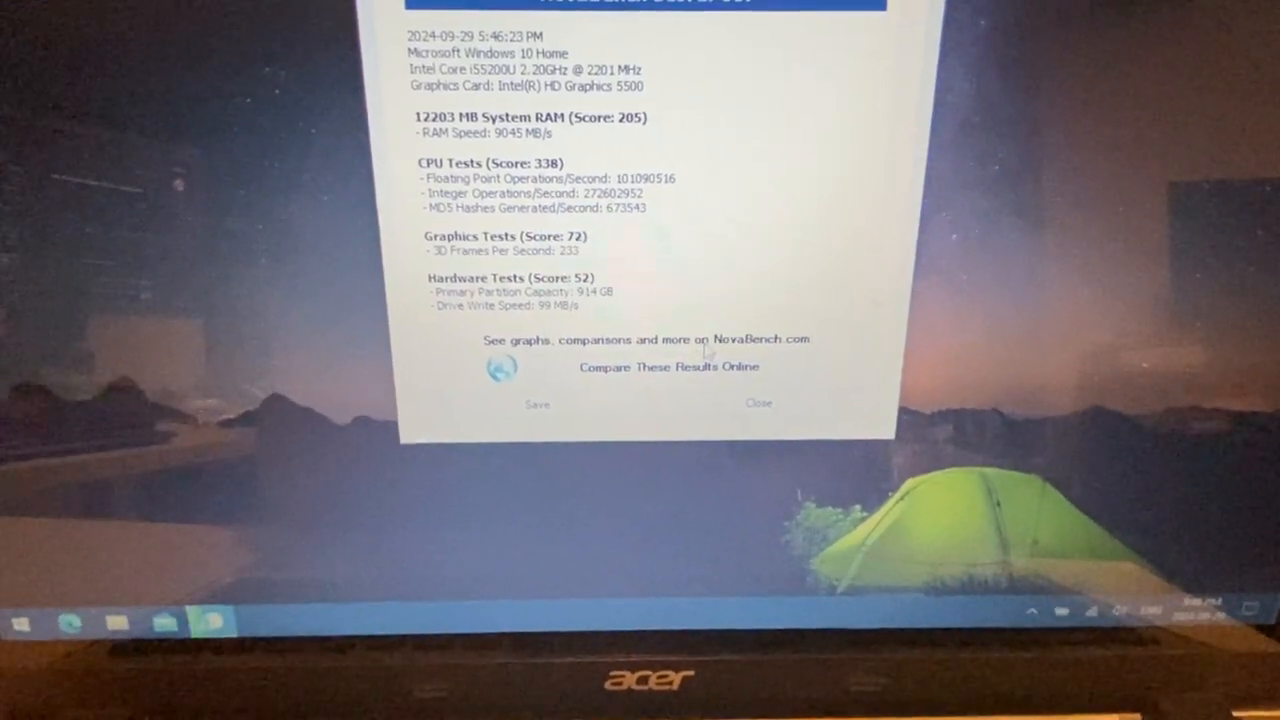